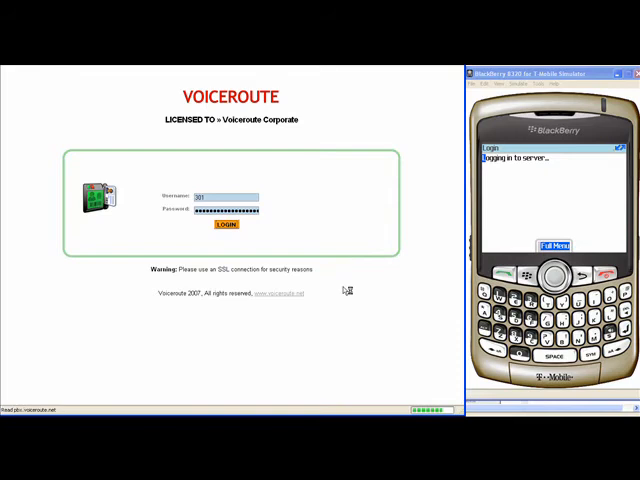
# Step: Sign in with the extension and password to reach the portal home page
pyautogui.click(224, 230)
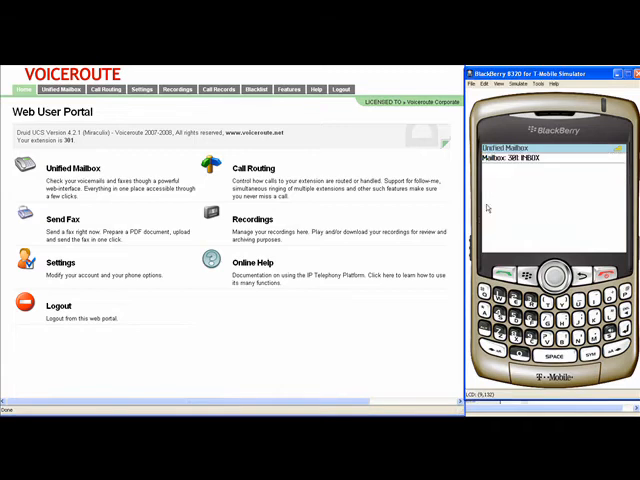
# Step: In the Unified Mailbox inbox, delete the 04 Aug 2008 03:53:21 PM voicemail and confirm
pyautogui.click(56, 88)
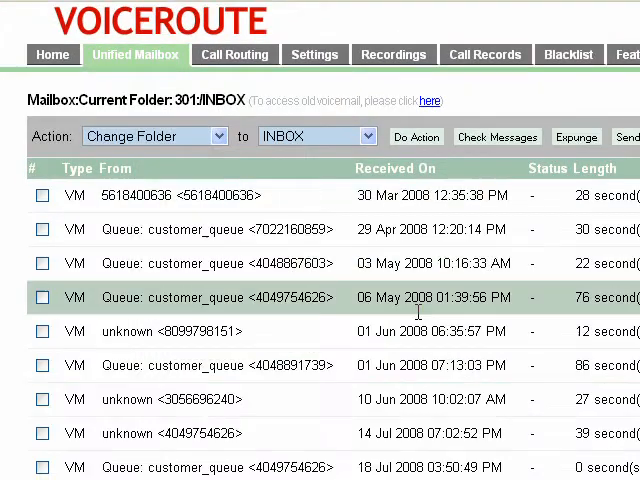
pyautogui.scroll(-3)
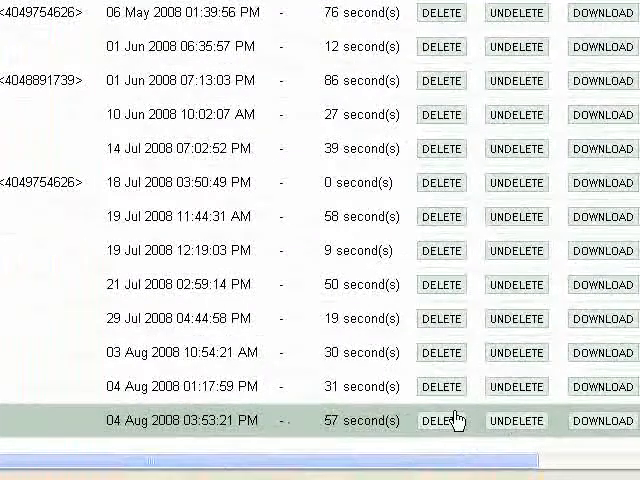
pyautogui.click(440, 420)
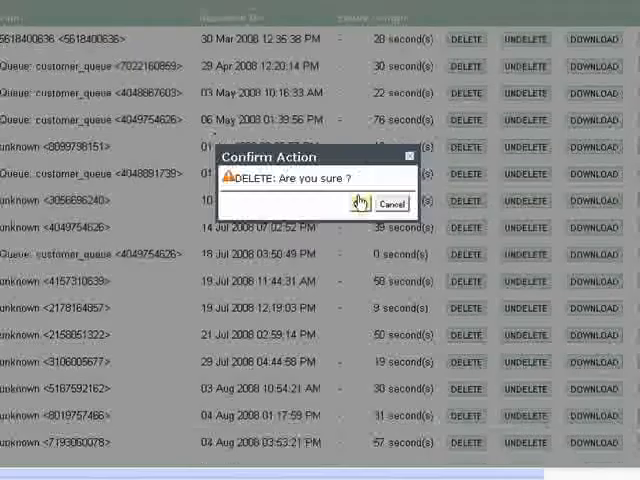
pyautogui.click(356, 202)
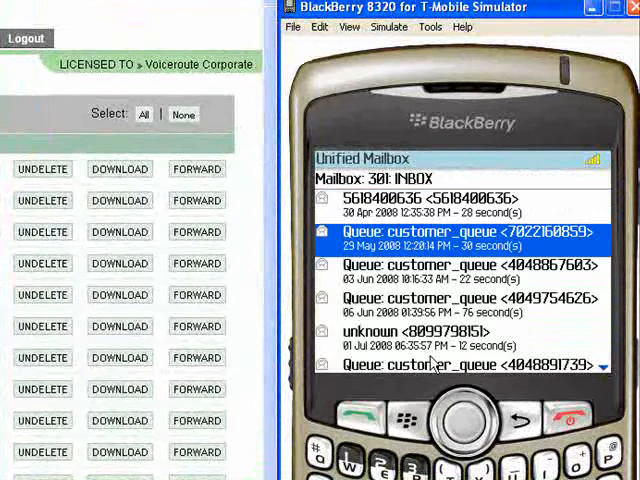
# Step: Scroll the device mailbox list and open the newest voicemail's details
pyautogui.scroll(-3)
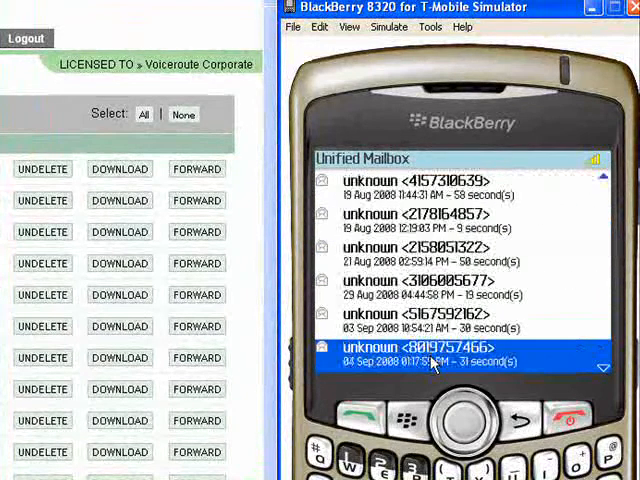
pyautogui.scroll(-3)
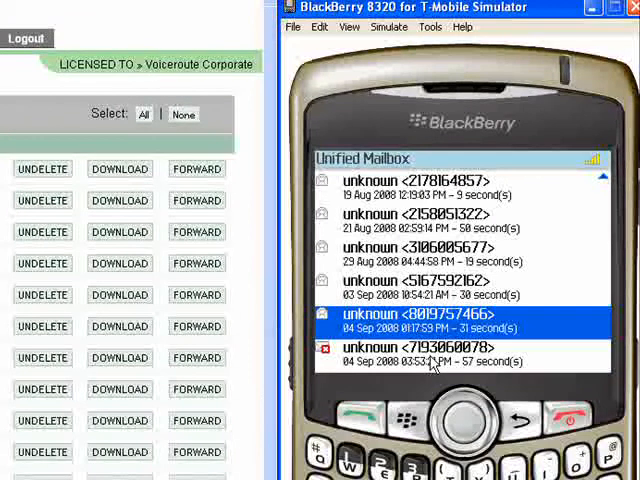
pyautogui.click(460, 420)
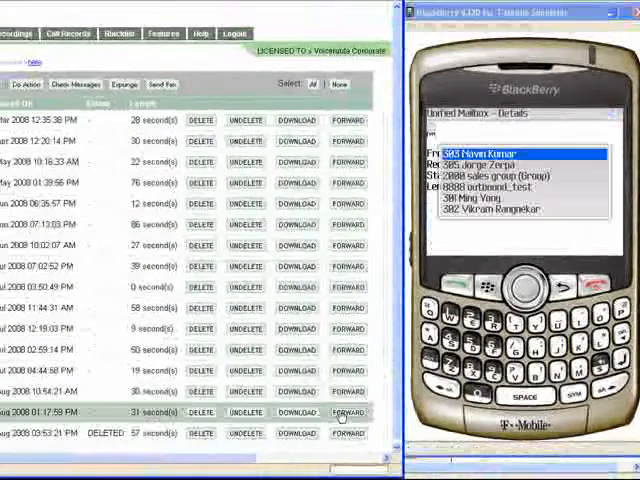
pyautogui.click(348, 412)
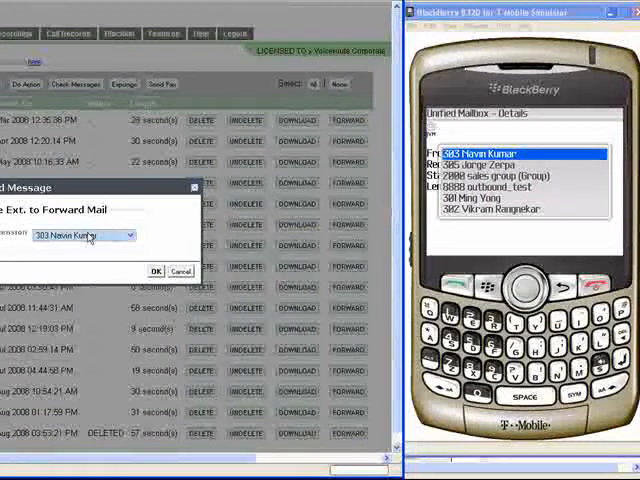
pyautogui.click(128, 234)
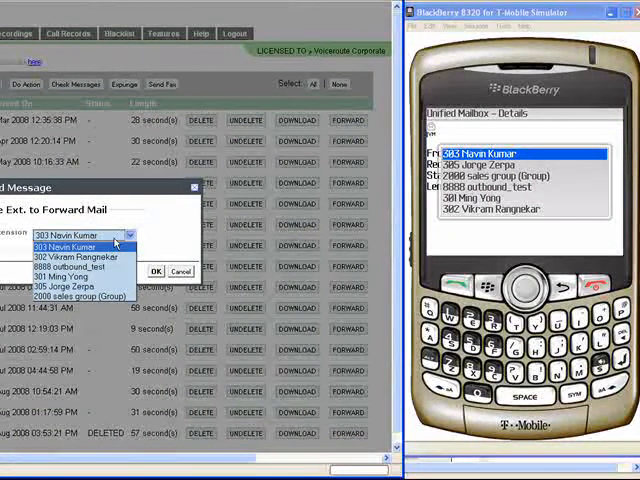
pyautogui.click(64, 236)
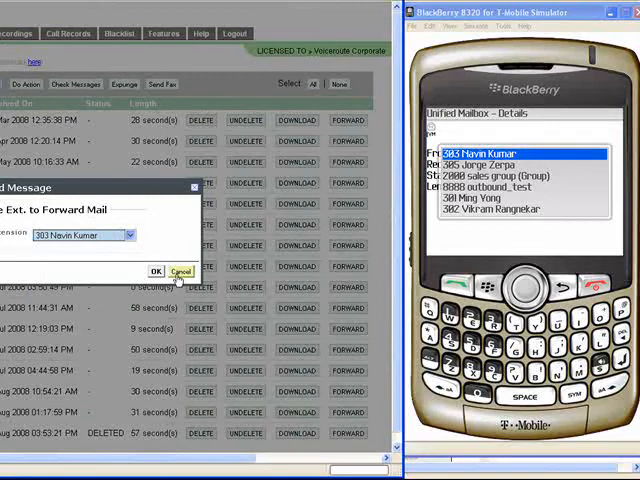
pyautogui.click(156, 272)
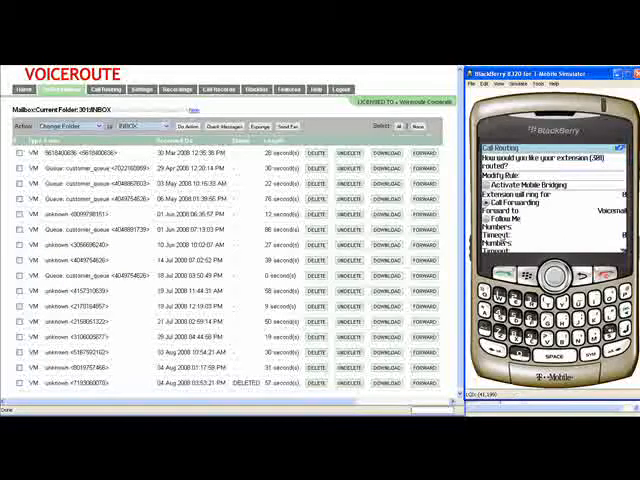
# Step: On the Call Routing page, name a new rule 'lunch' starting at 12:00 PM
pyautogui.click(104, 88)
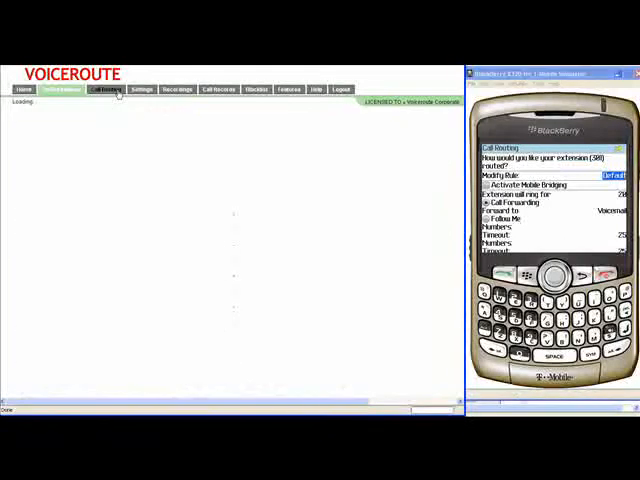
pyautogui.click(106, 88)
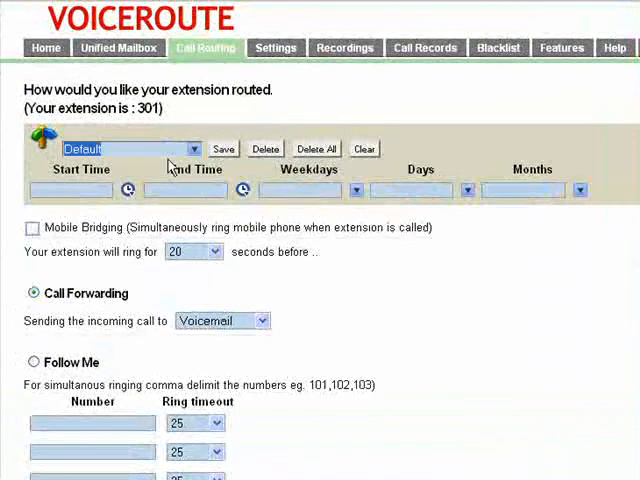
pyautogui.write('lunch')
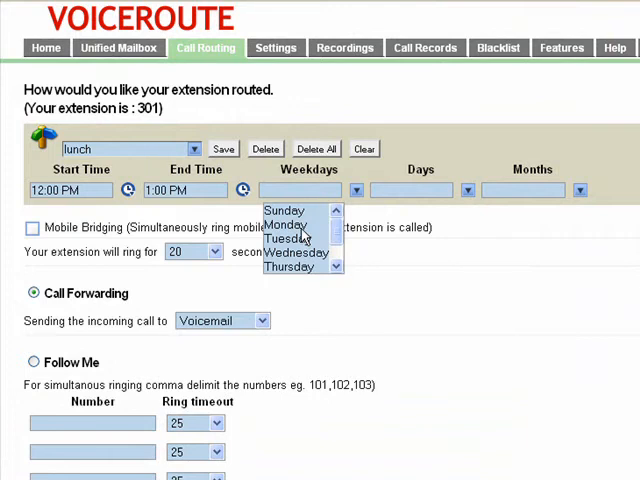
pyautogui.scroll(-3)
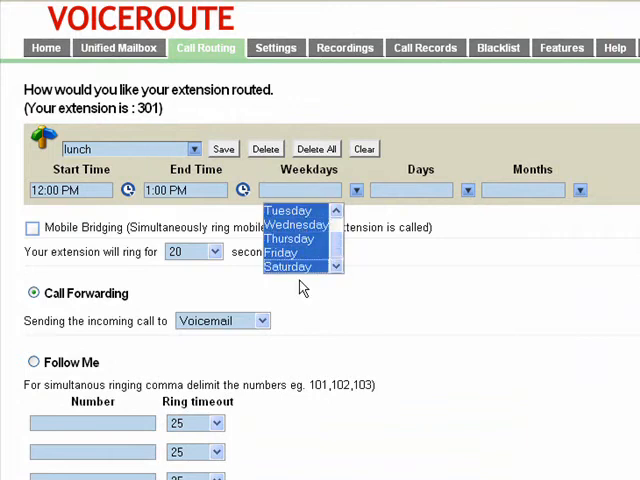
pyautogui.click(300, 190)
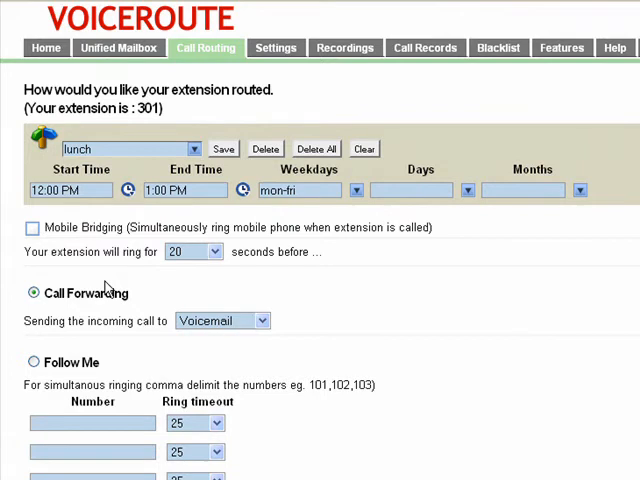
pyautogui.click(190, 252)
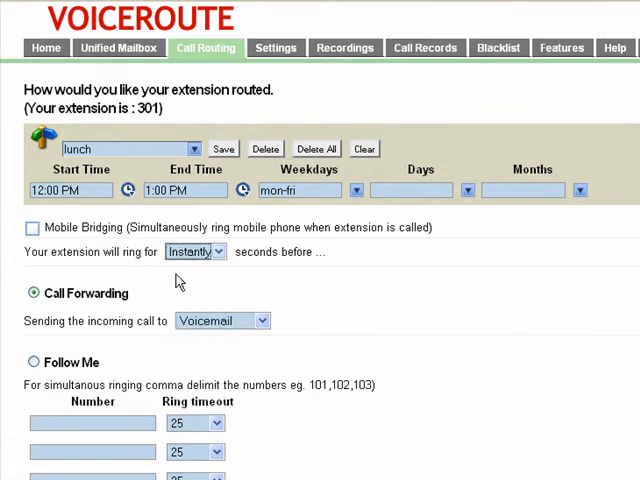
pyautogui.click(32, 360)
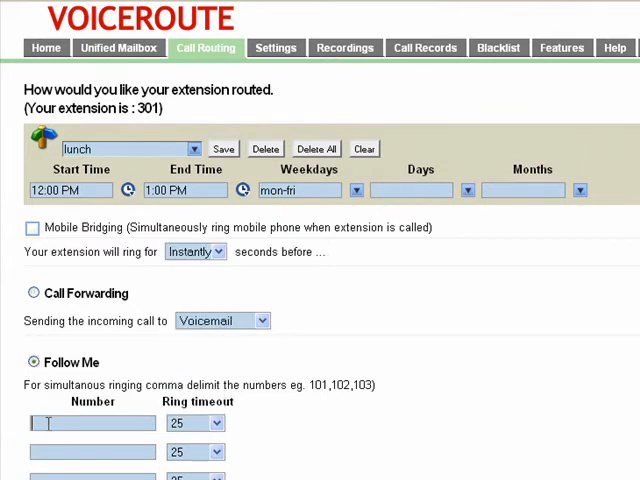
pyautogui.write('8663')
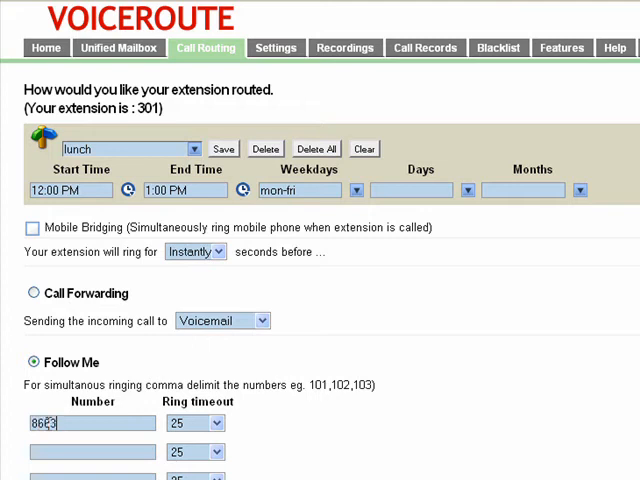
pyautogui.write('123827')
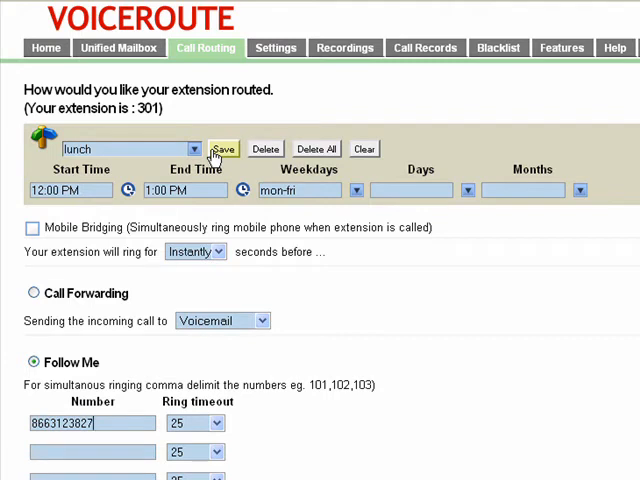
pyautogui.click(224, 148)
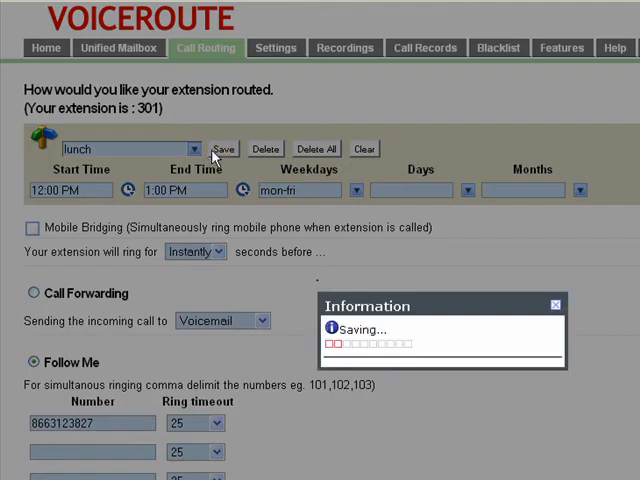
pyautogui.click(222, 148)
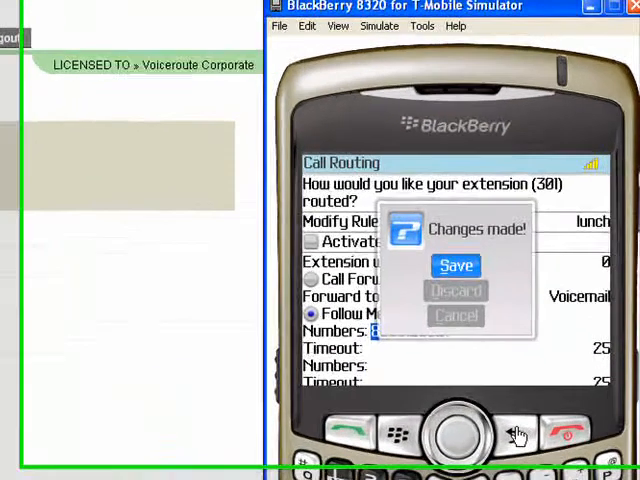
# Step: Choose Save at the device's 'Changes made!' prompt to keep the lunch rule
pyautogui.click(456, 266)
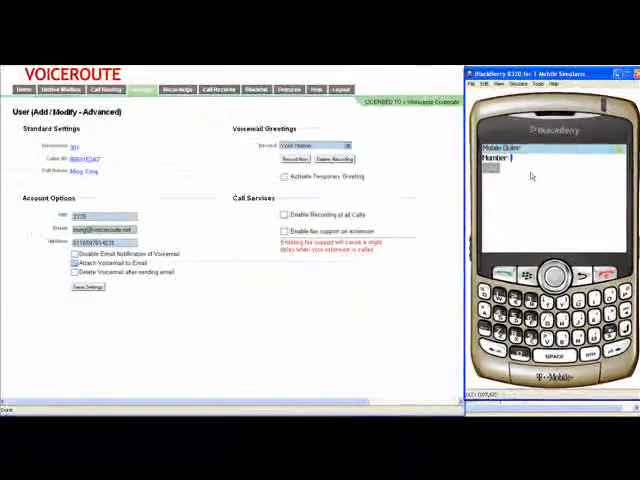
# Step: Enter 302 on the settings page, then return to the portal home page
pyautogui.write('30')
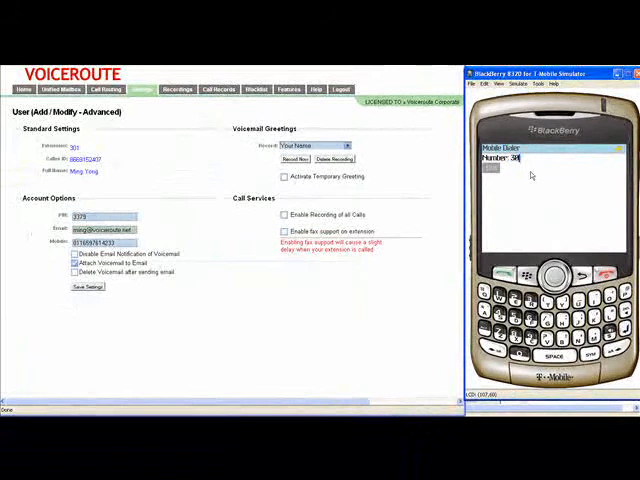
pyautogui.write('2')
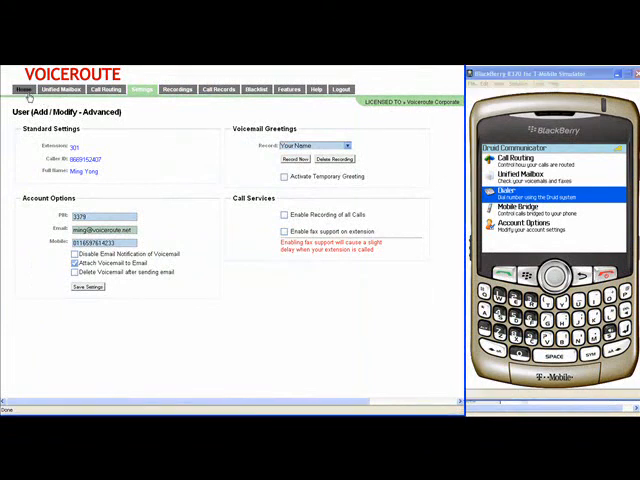
pyautogui.click(14, 88)
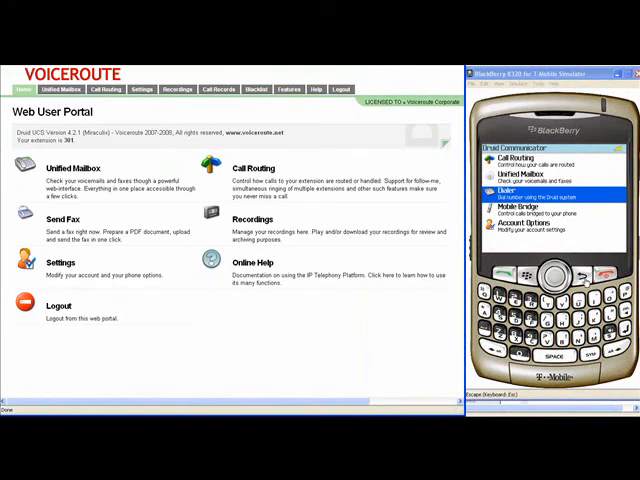